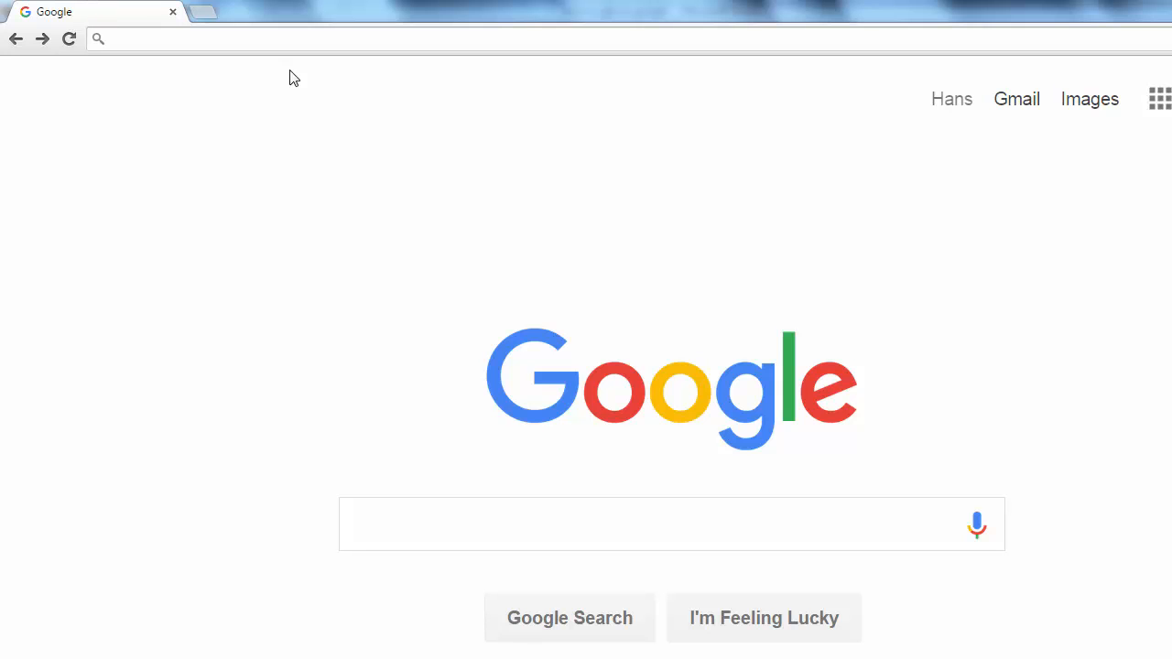
pyautogui.write('www.google.co.za')
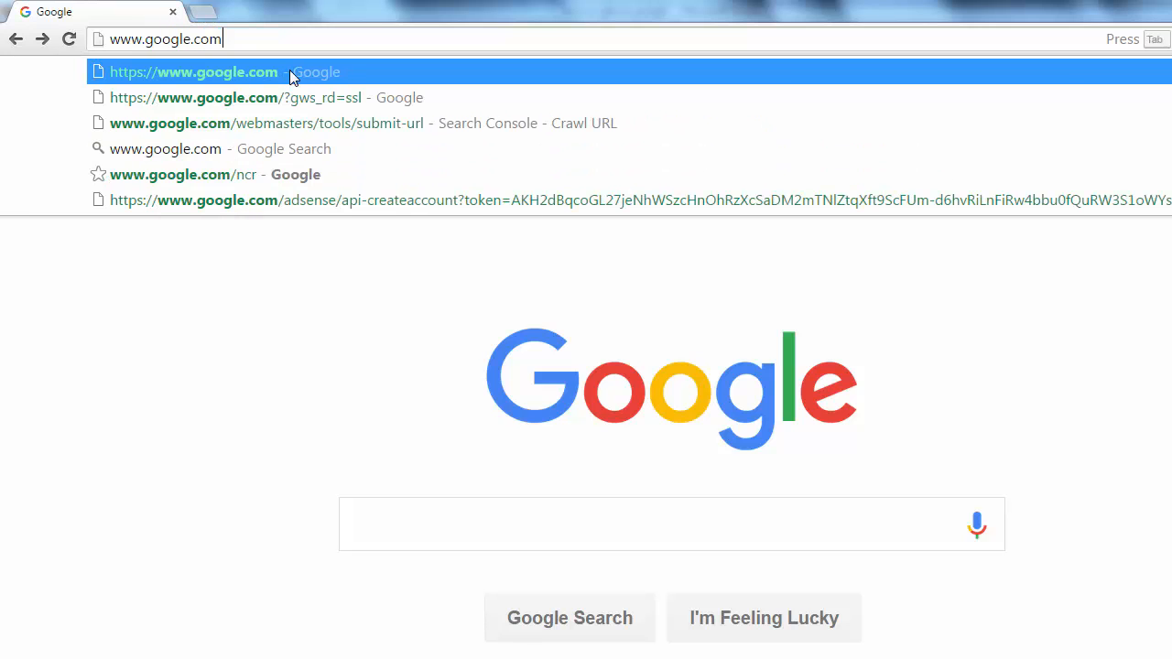
pyautogui.write('/w')
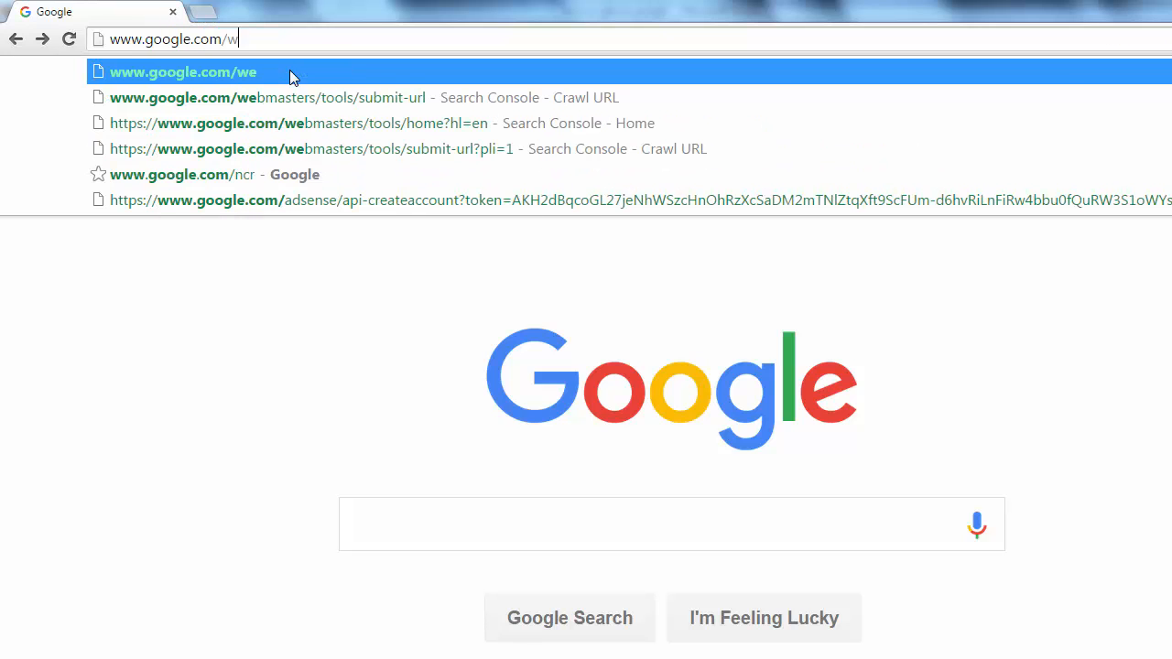
pyautogui.write('ebmasters/to')
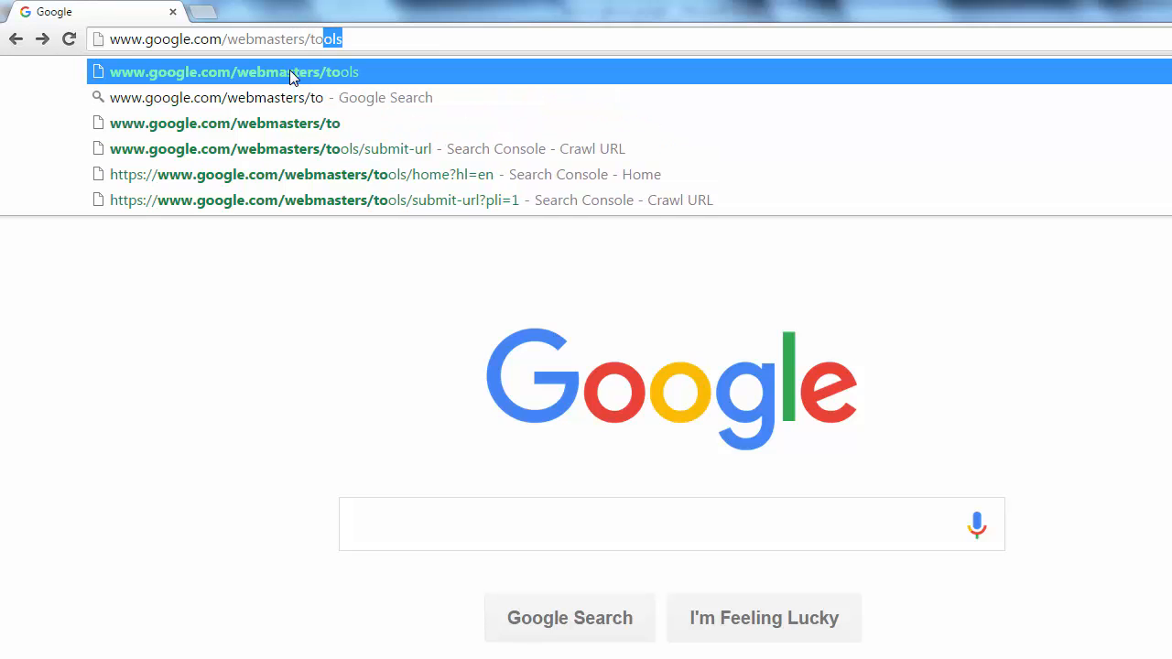
pyautogui.write('/')
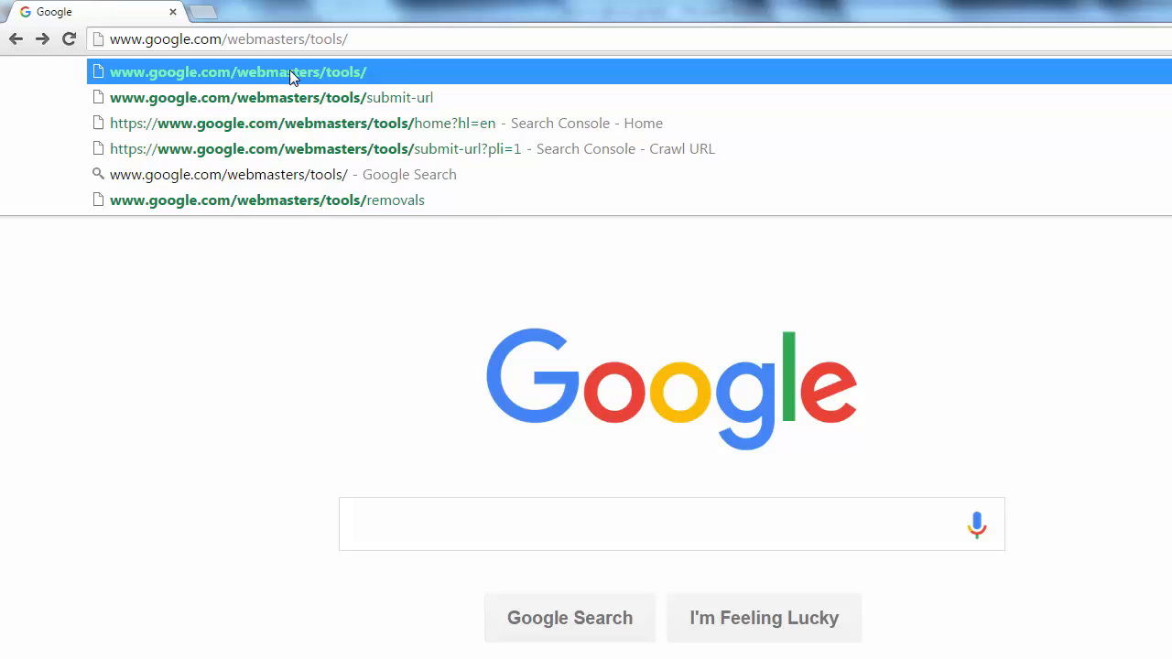
pyautogui.write('submit-')
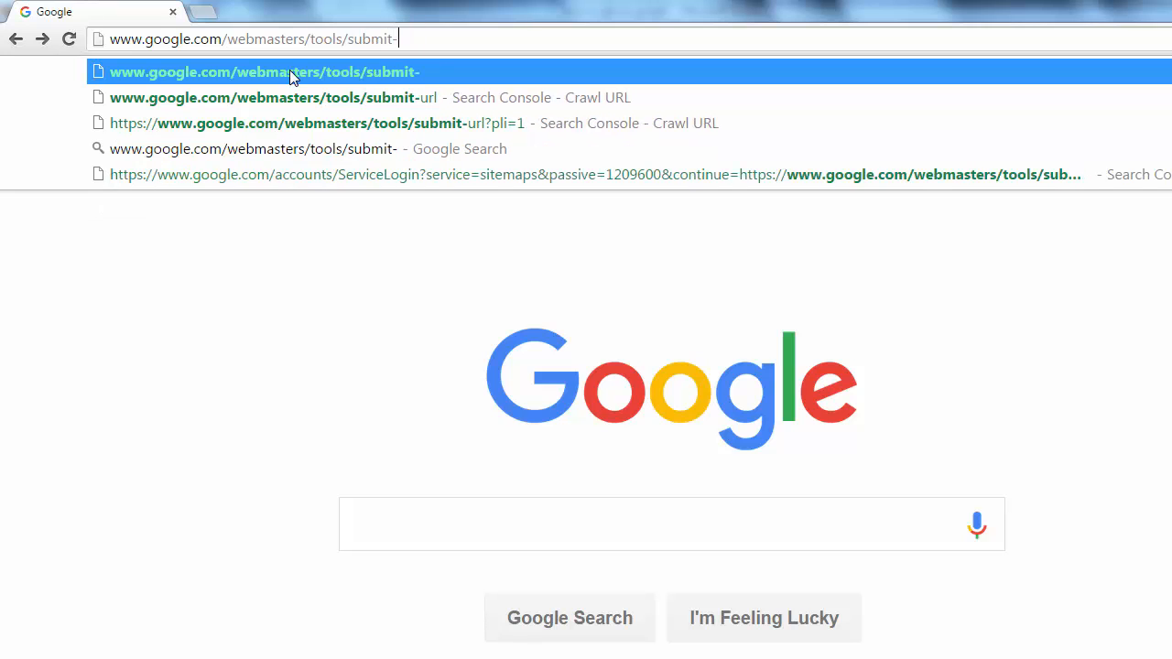
pyautogui.click(268, 97)
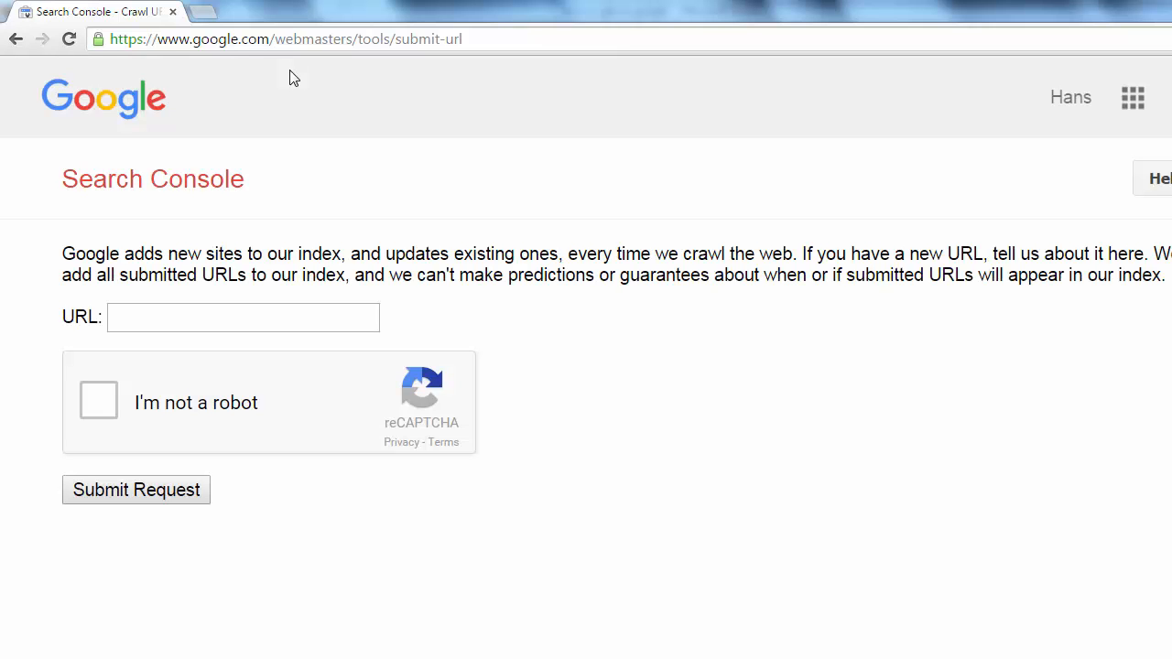
# - Enter enfuzed.com as the URL to crawl and tick the 'I'm not a robot' check
pyautogui.click(242, 317)
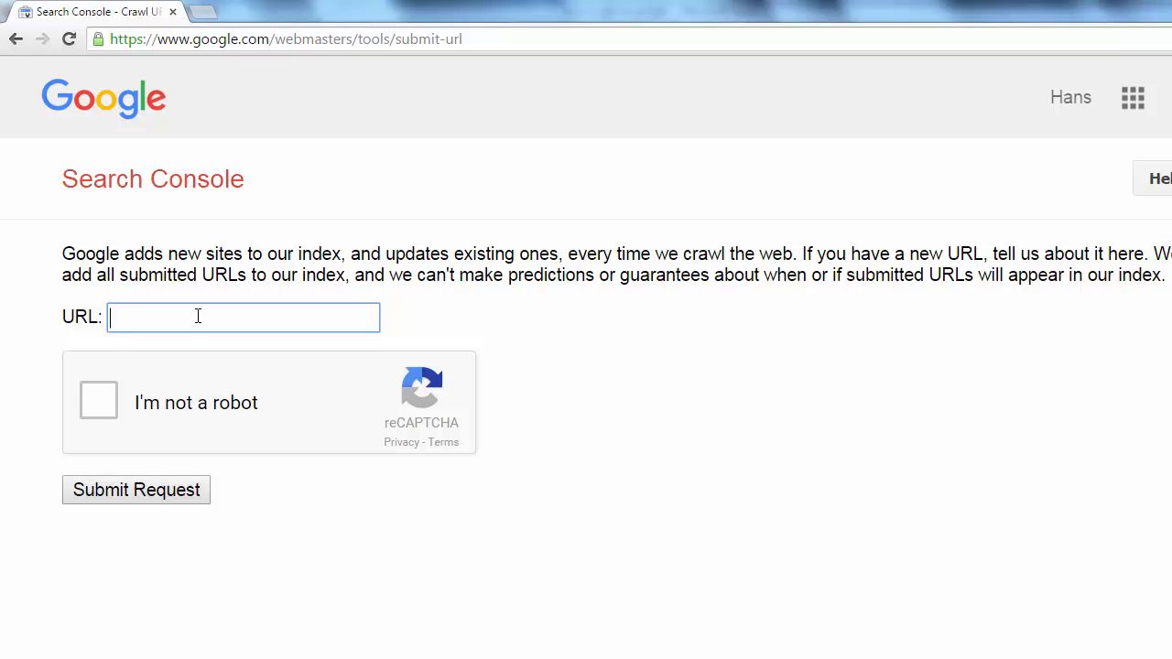
pyautogui.moveTo(595, 315)
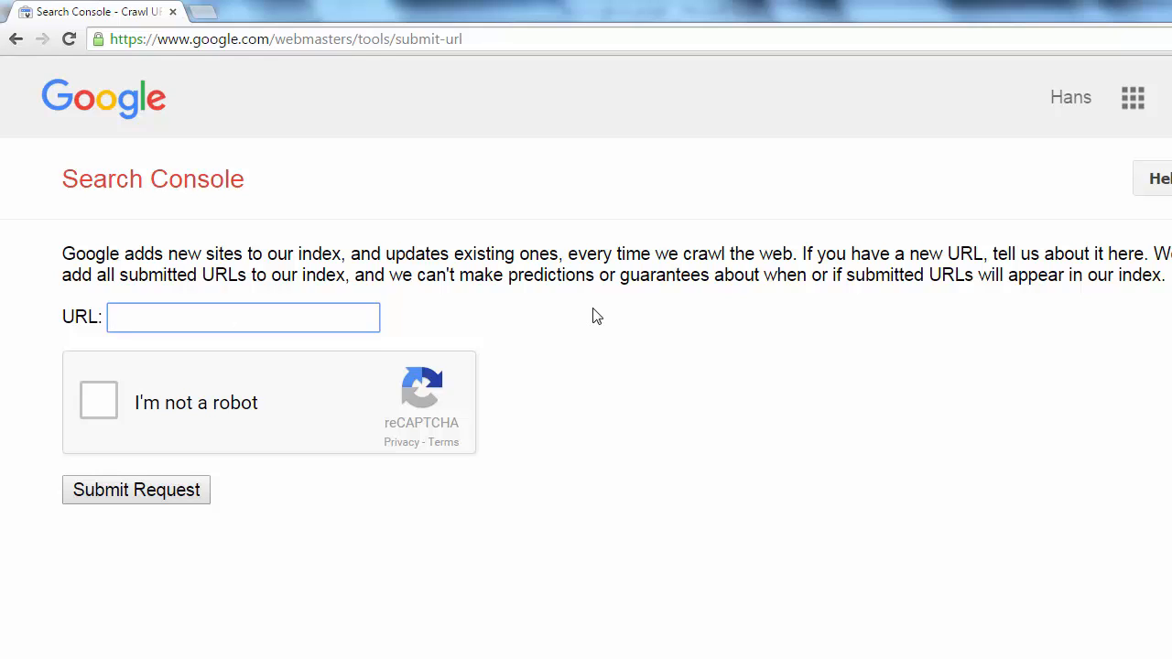
pyautogui.write('enf')
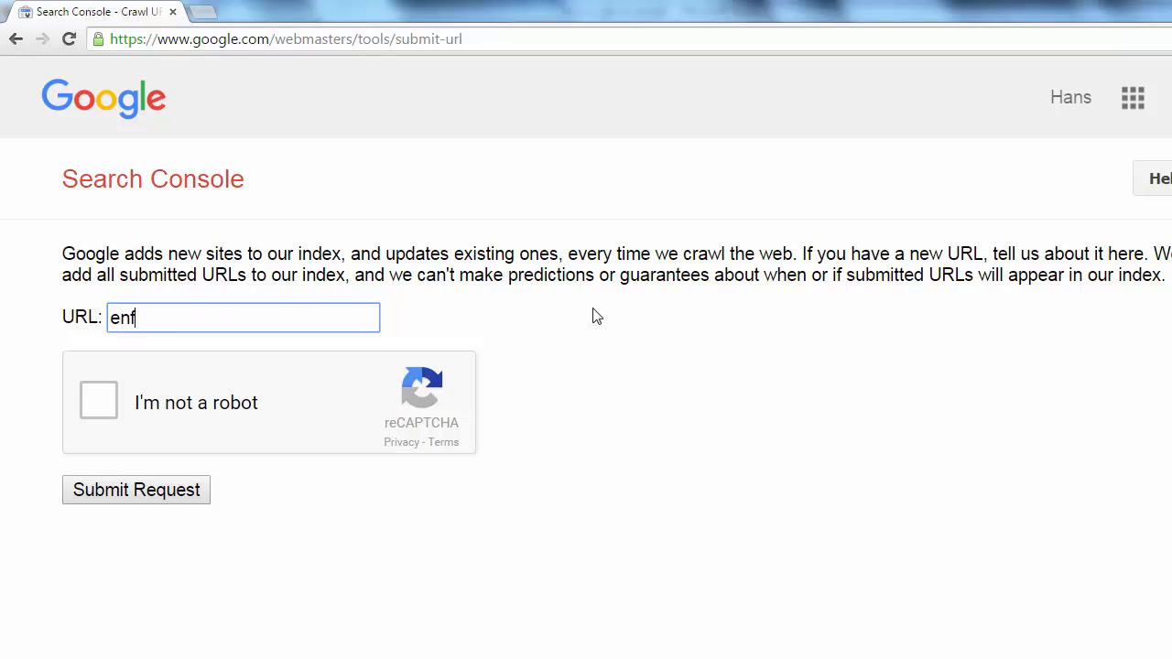
pyautogui.write('uzed.com')
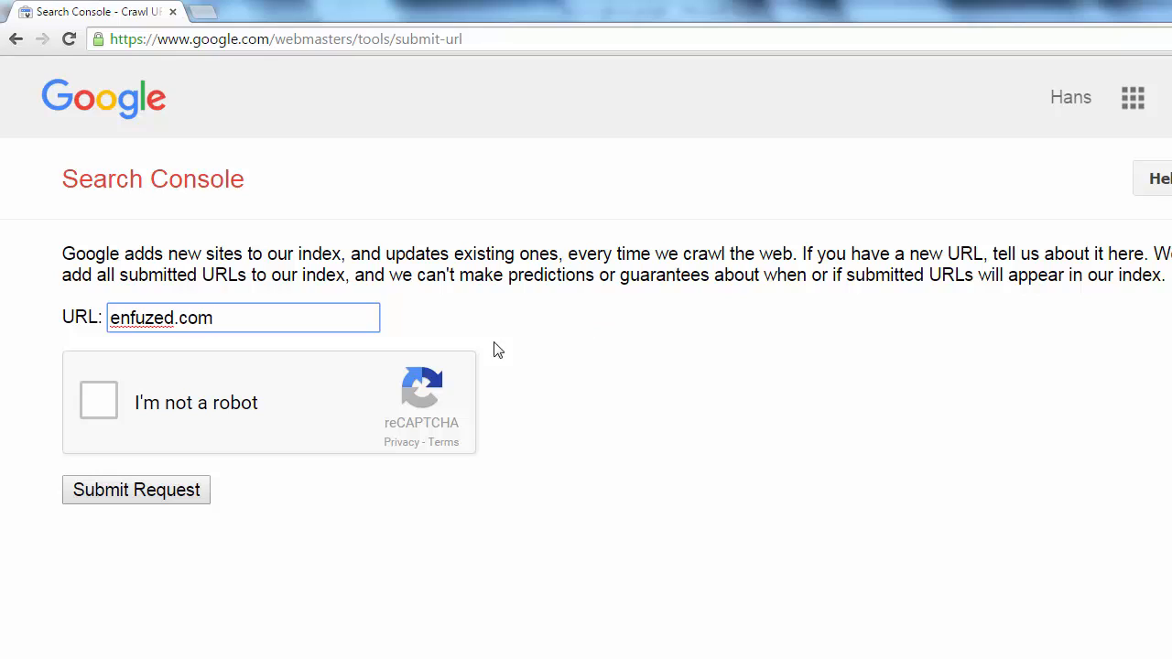
pyautogui.click(99, 399)
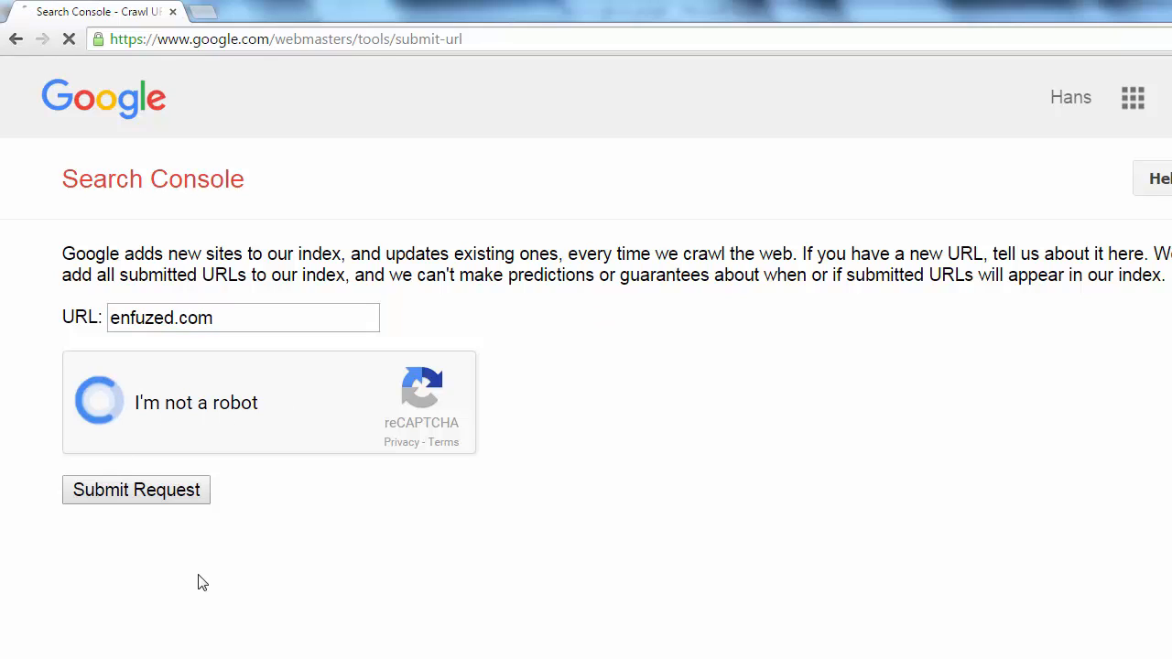
pyautogui.click(99, 399)
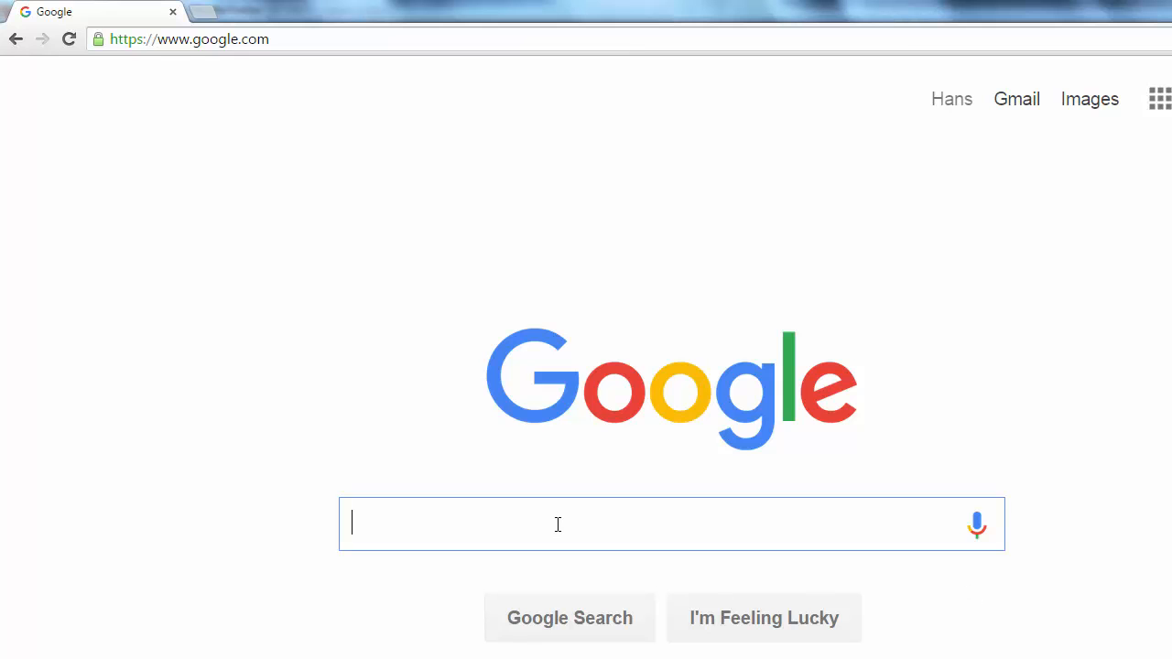
# - Search Google for site:enfuzed.com and scroll through the roughly 450 indexed results
pyautogui.write('site:')
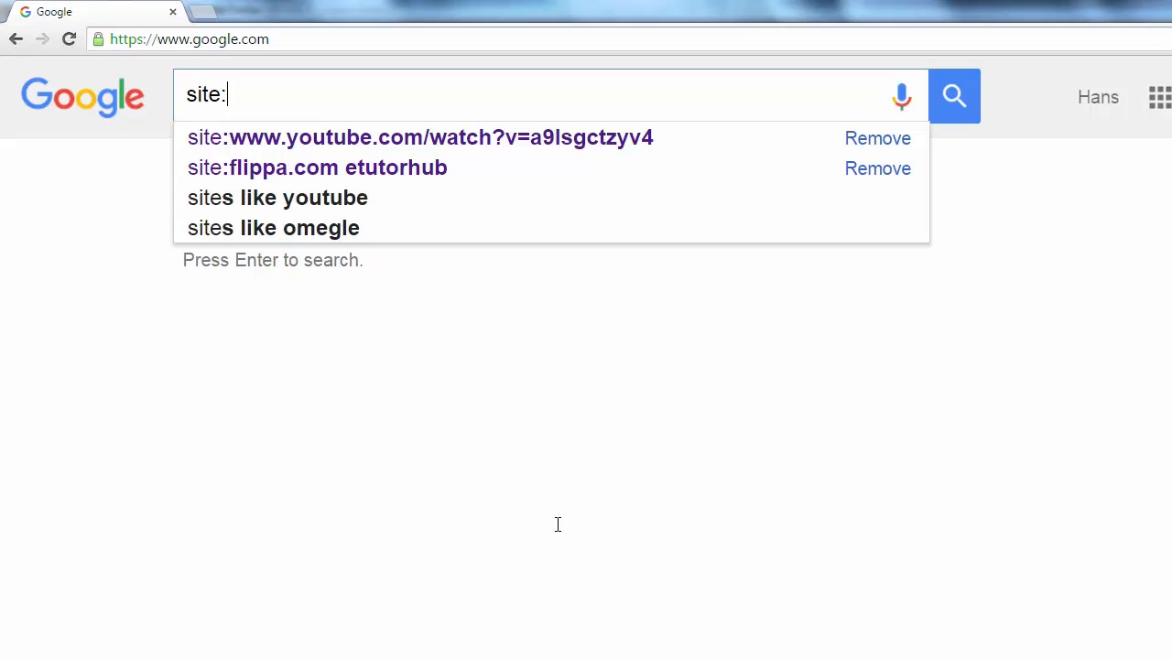
pyautogui.write('enf')
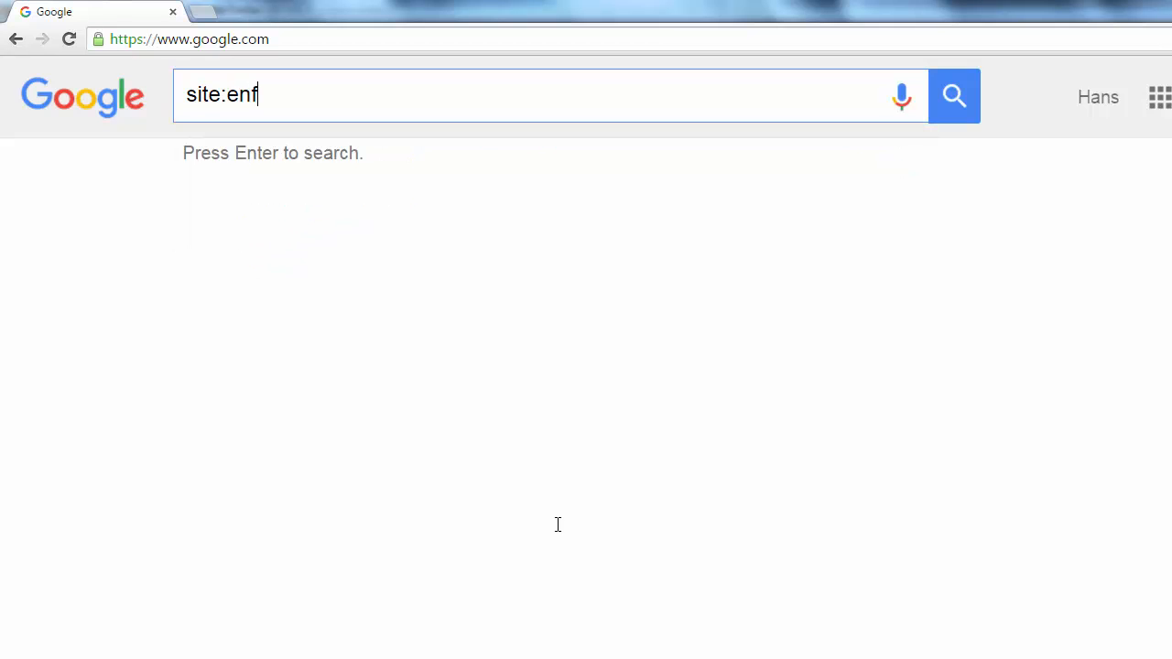
pyautogui.write('uzed.com')
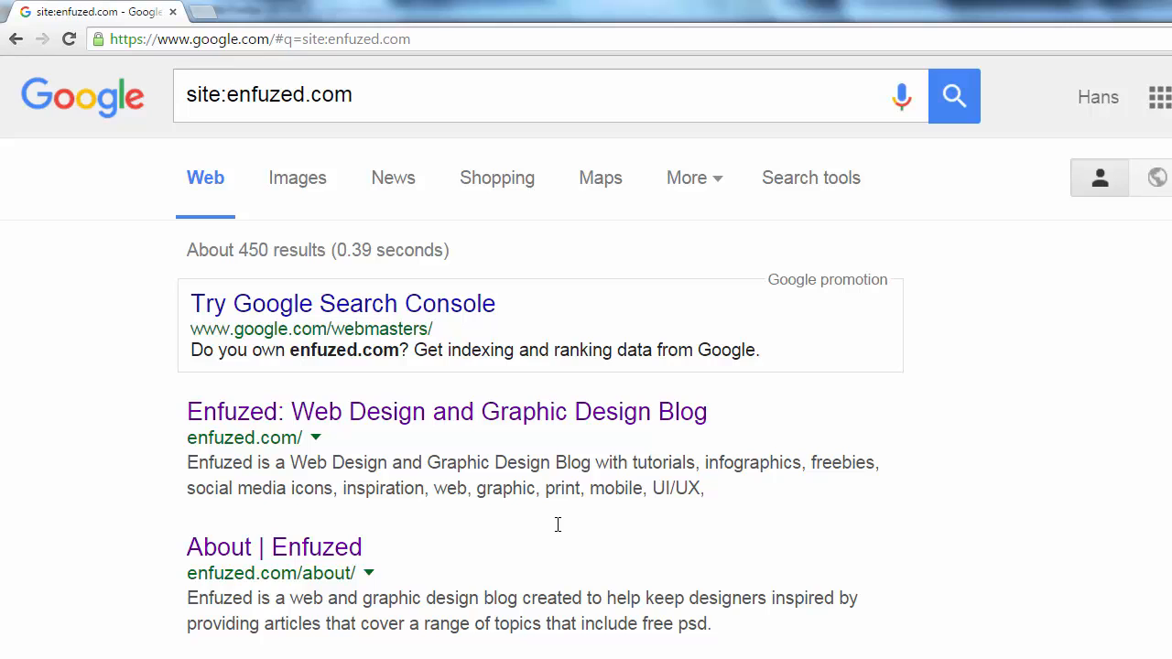
pyautogui.moveTo(883, 522)
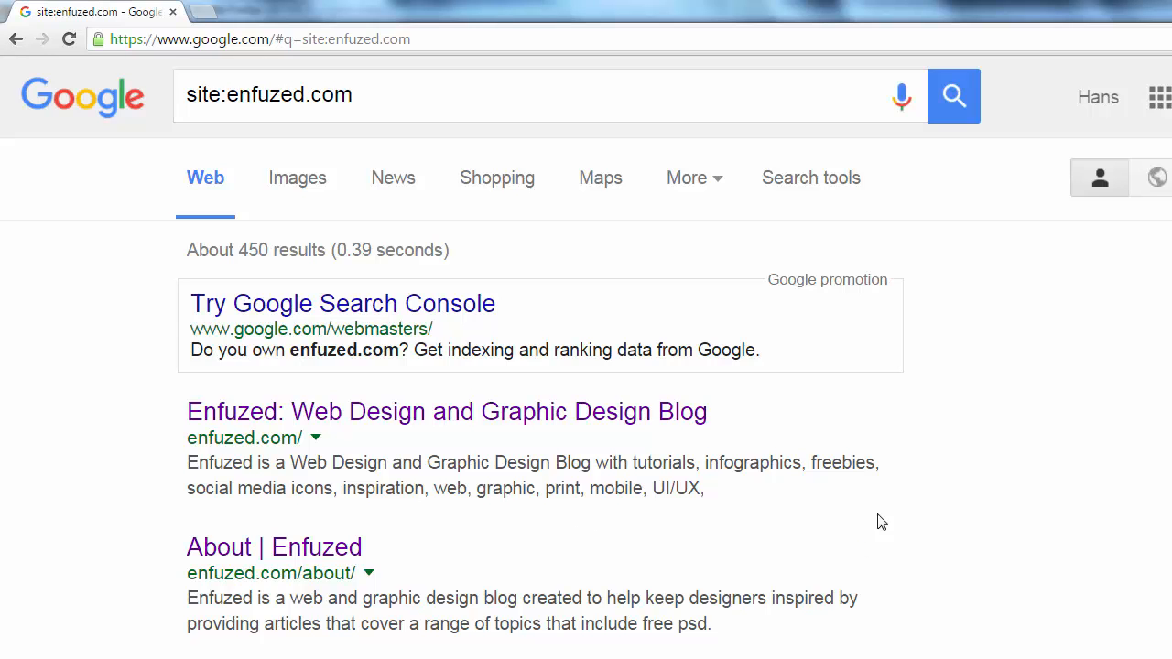
pyautogui.scroll(-3)
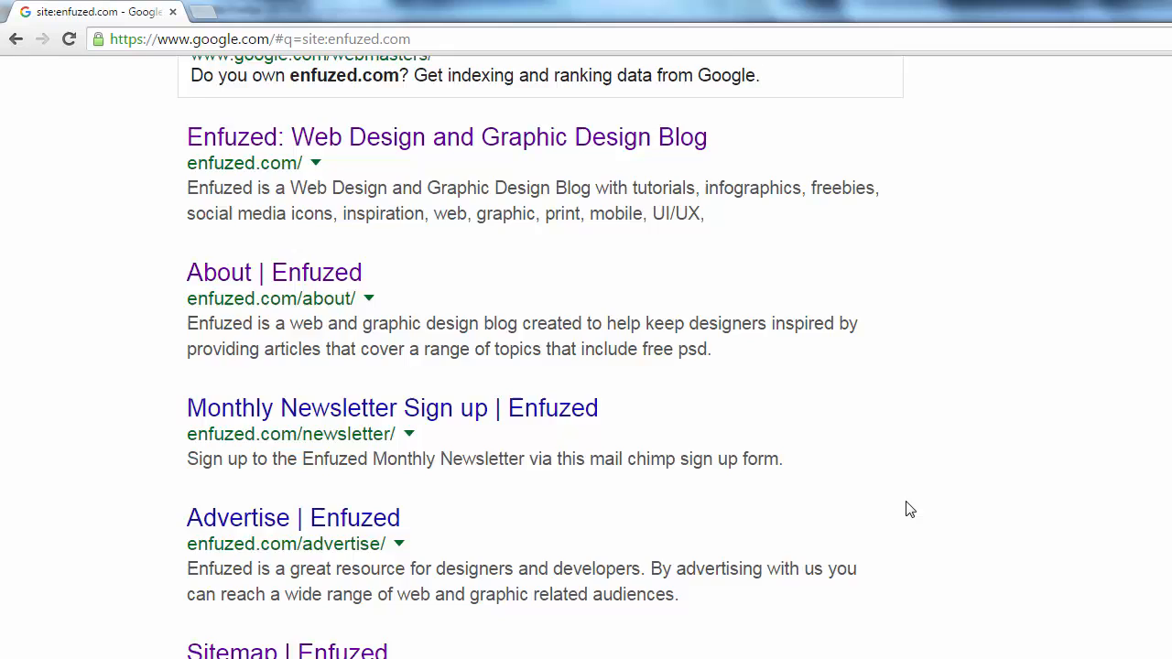
pyautogui.scroll(-3)
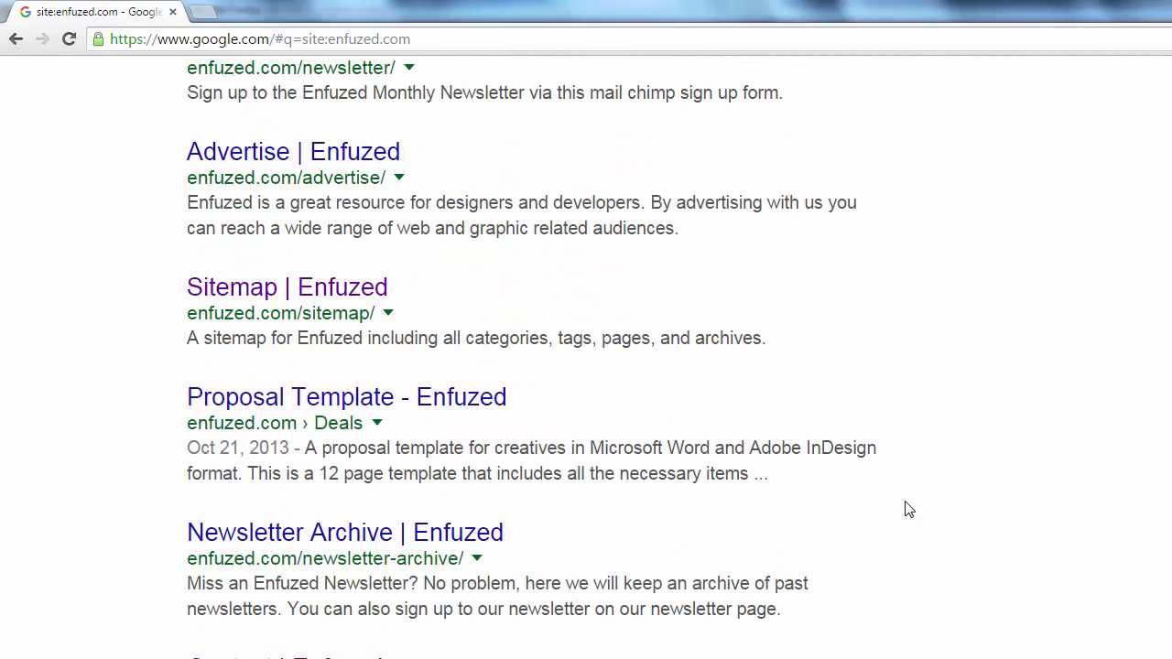